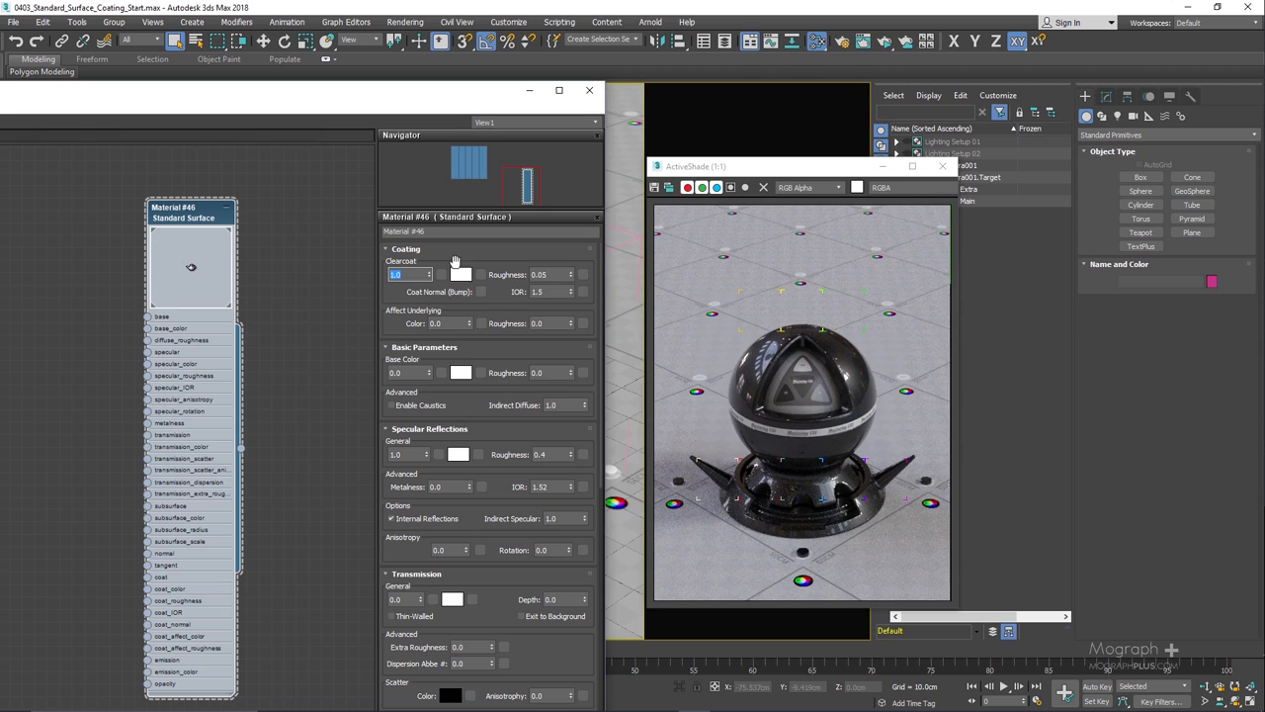
Commit a Clearcoat amount of 1.0 in the Standard Surface Coating rollout
{"action": "left_click", "coordinate": [462, 275]}
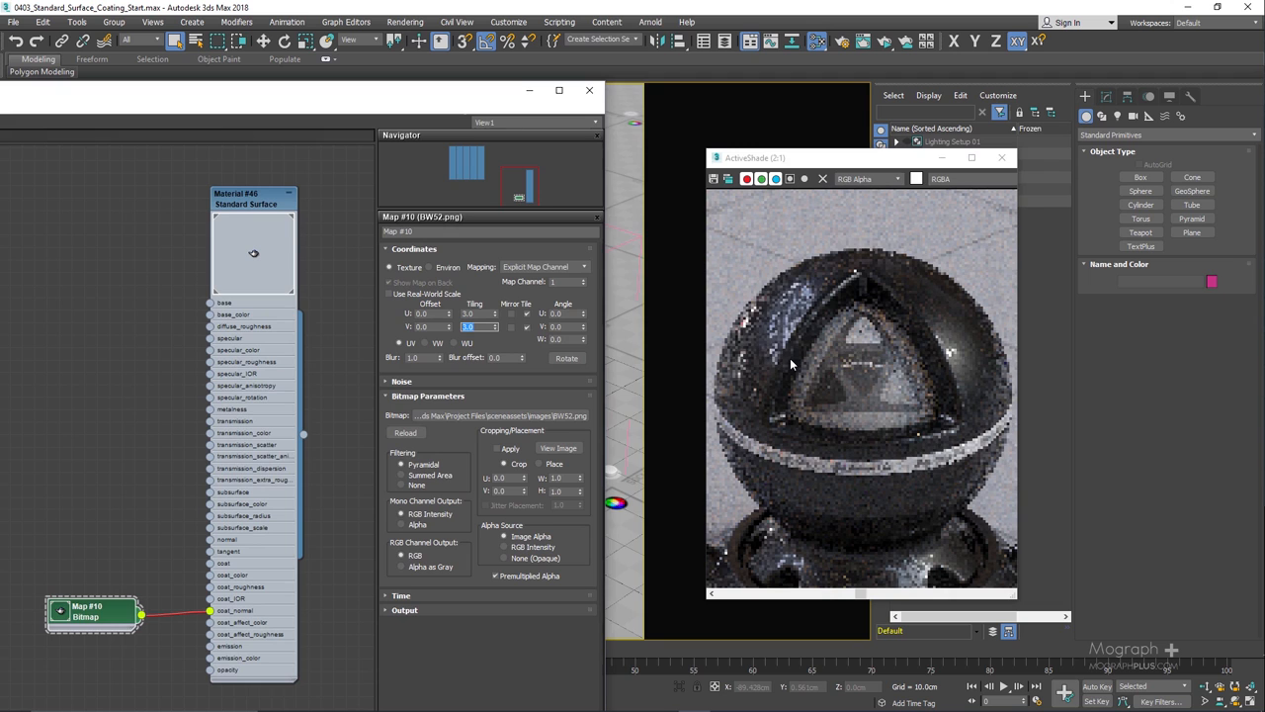
Commit the new Tiling value for the BW52.png coat normal bitmap
{"action": "left_click", "coordinate": [558, 447]}
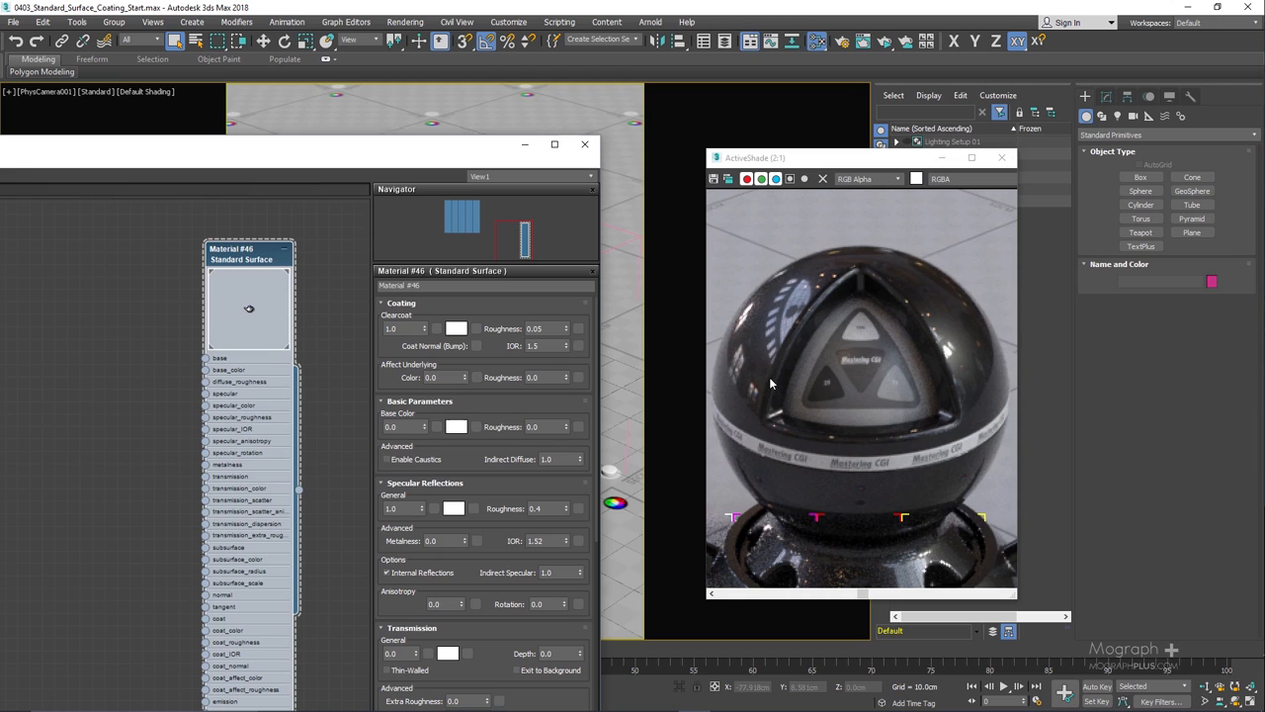
{"action": "mouse_move", "coordinate": [470, 346]}
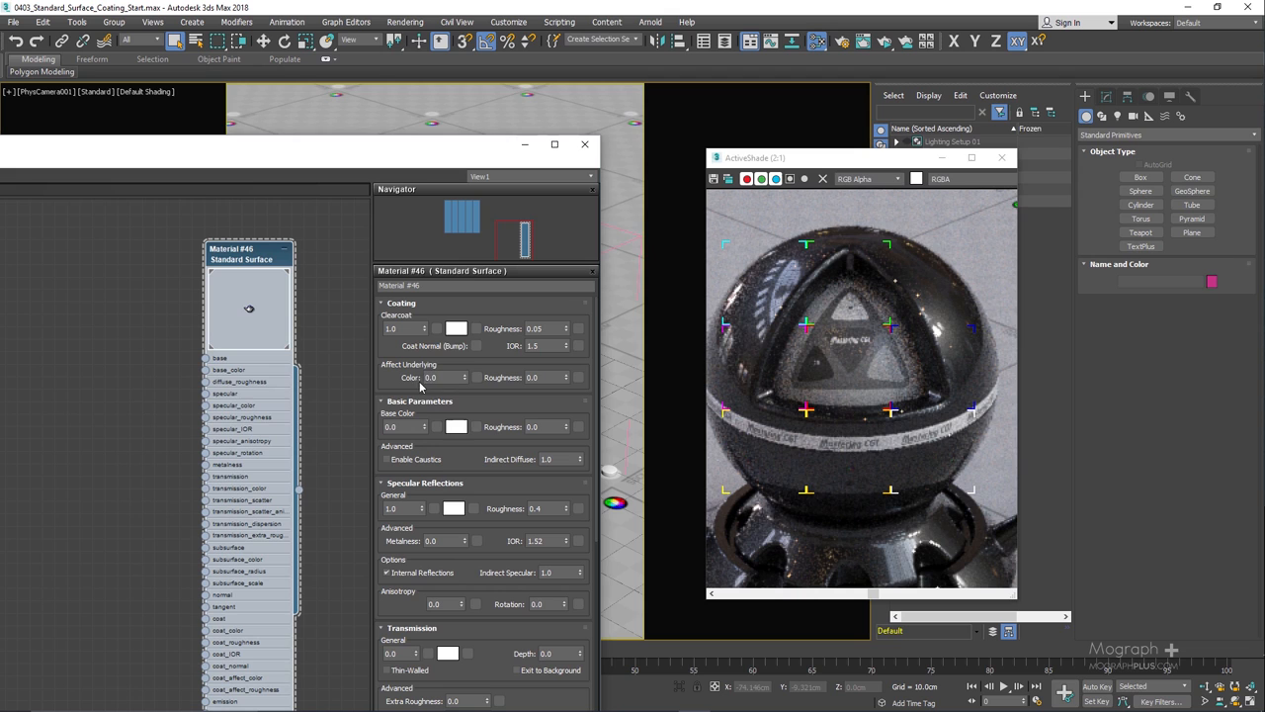
Pick a purple base colour and set the base colour weight to 0.8
{"action": "left_click", "coordinate": [455, 426]}
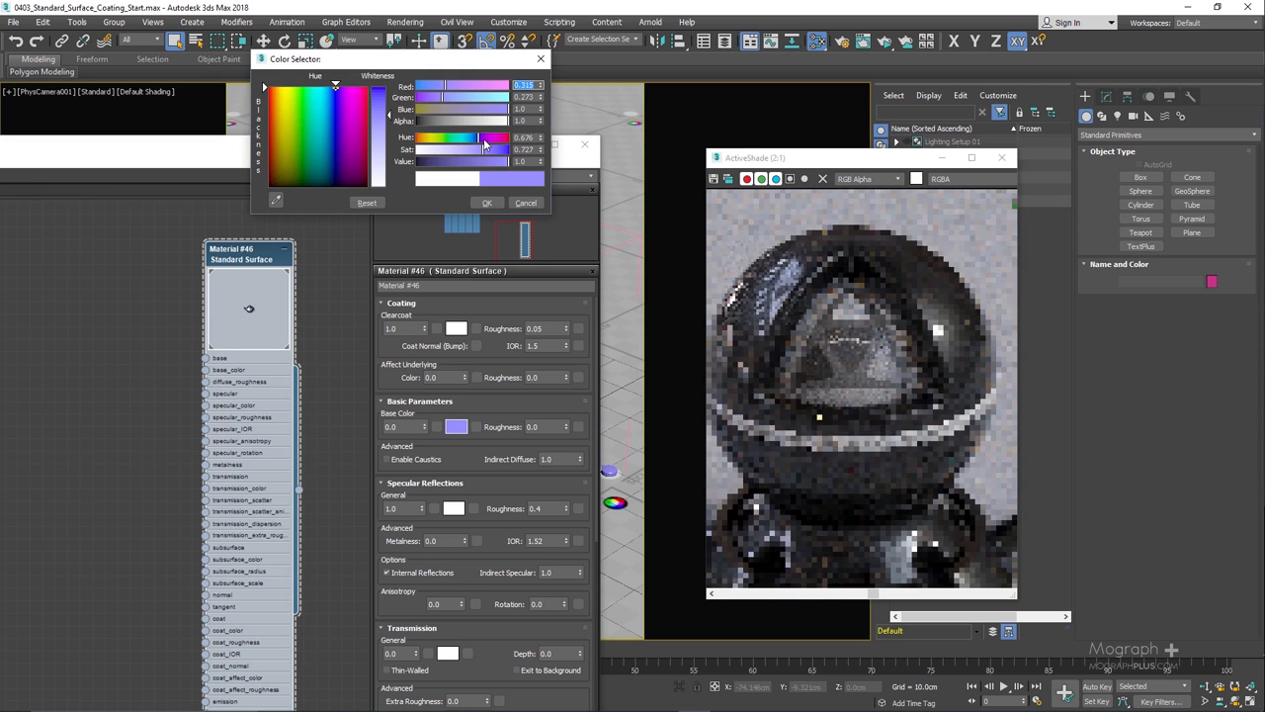
{"action": "left_click", "coordinate": [487, 201]}
{"action": "type", "text": "1"}
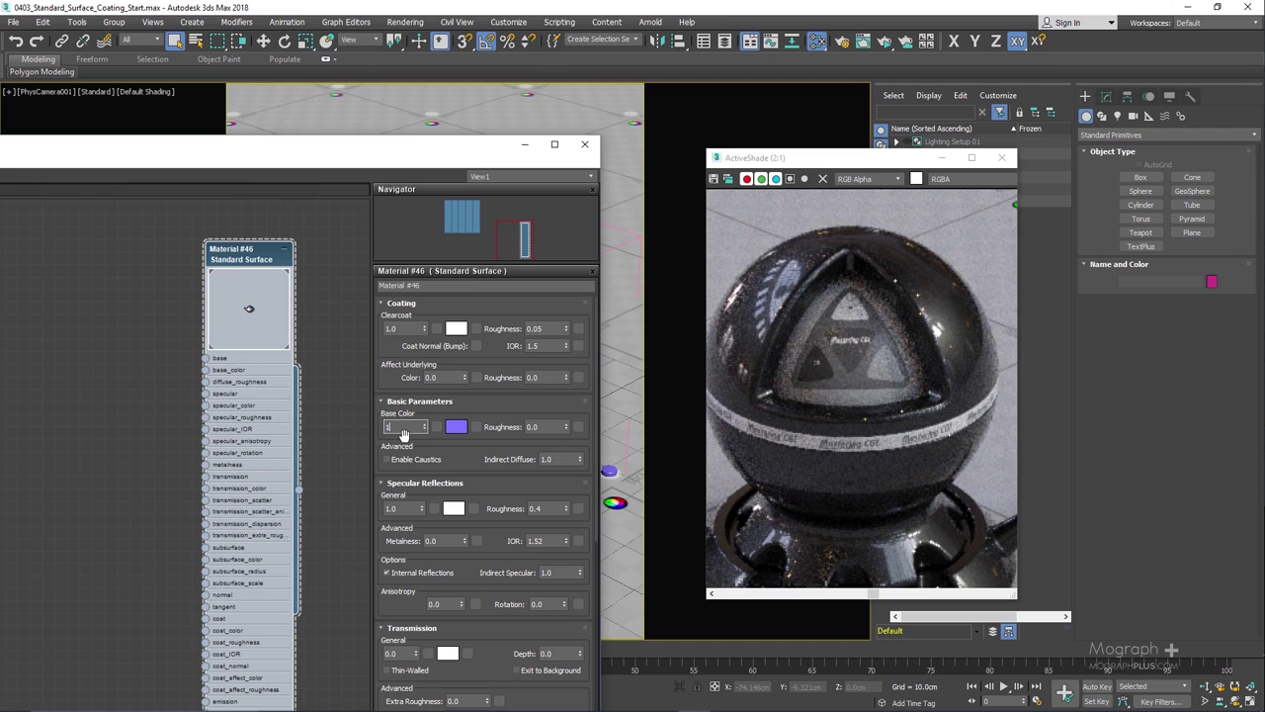
{"action": "left_click", "coordinate": [458, 426]}
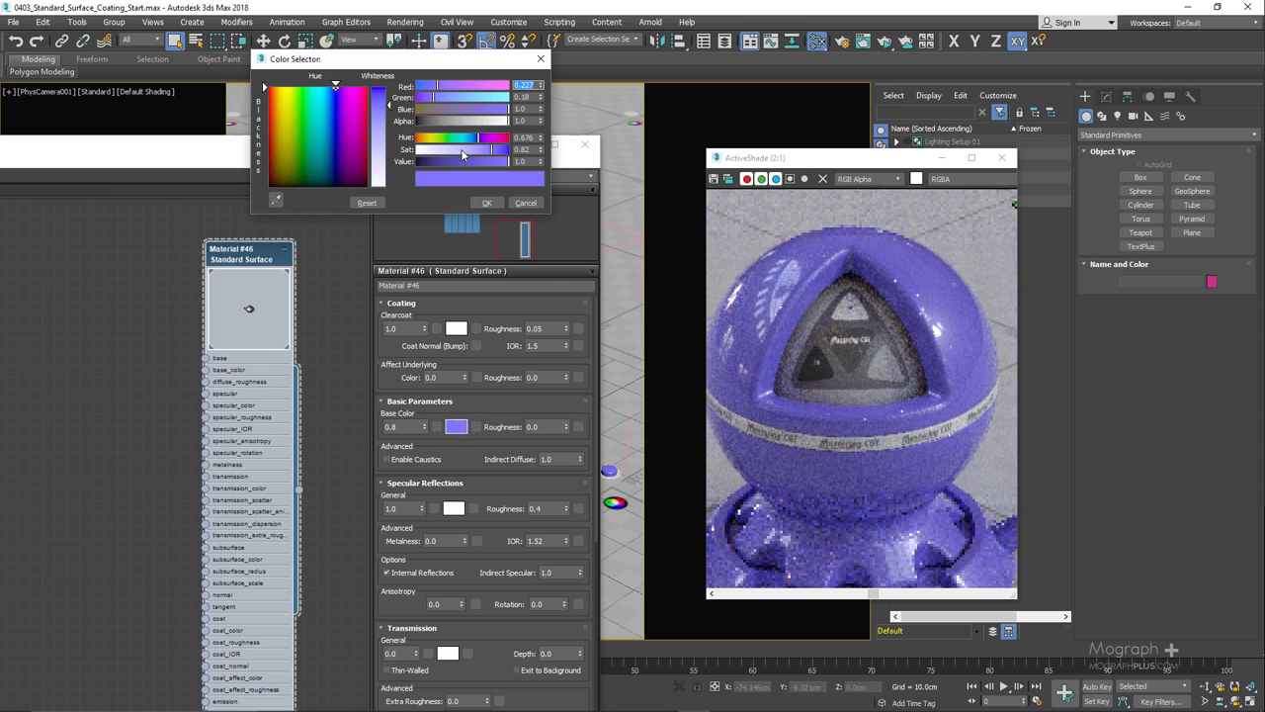
{"action": "left_click", "coordinate": [487, 202]}
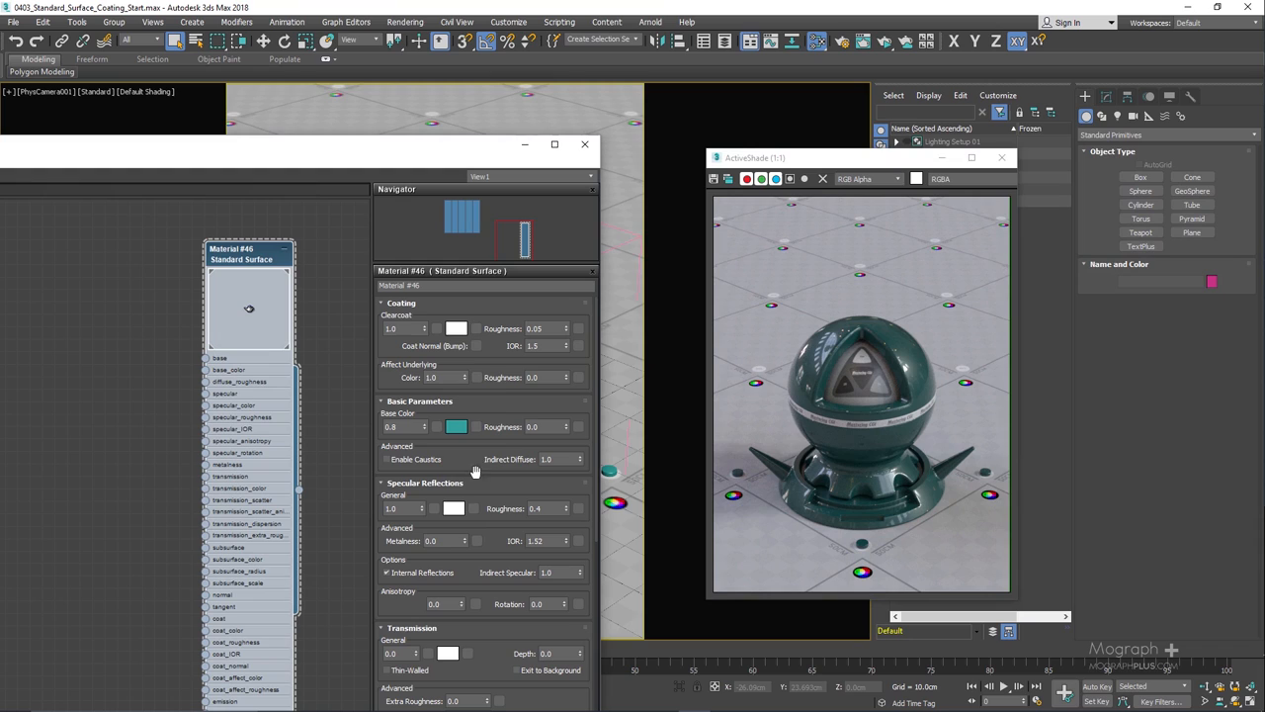
{"action": "mouse_move", "coordinate": [501, 378]}
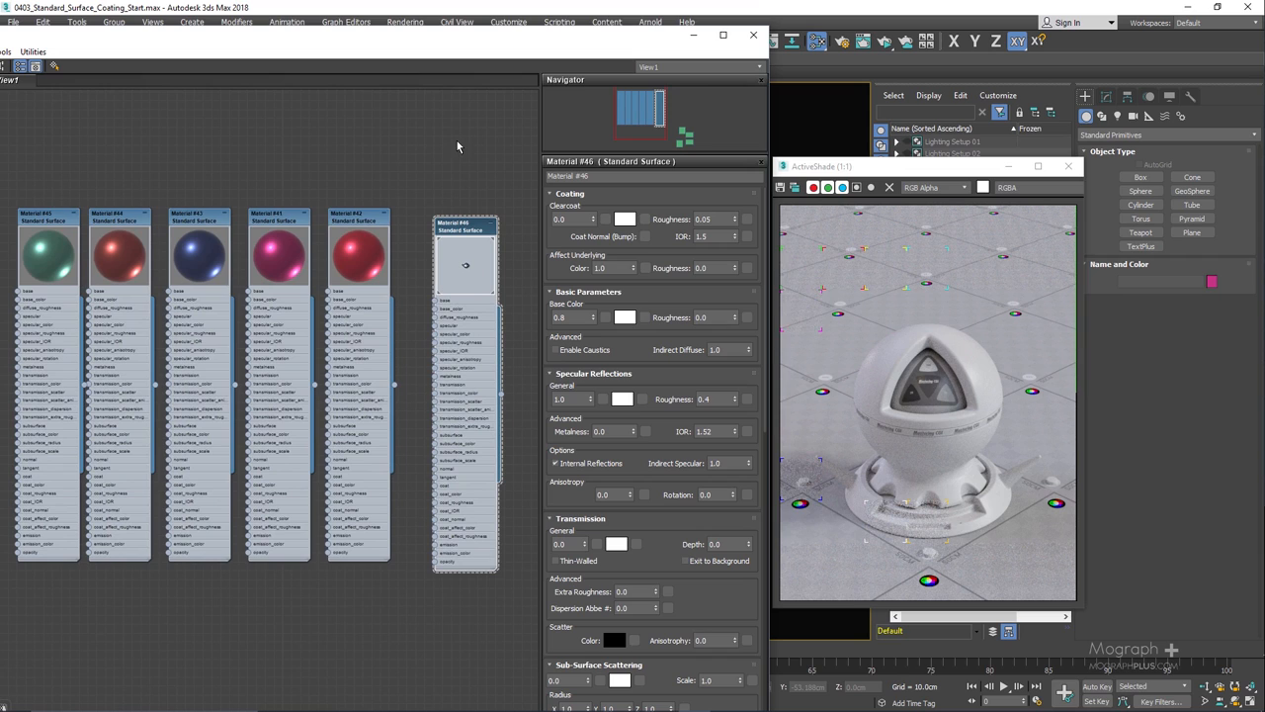
Open the Base Color swatch of Material #46 to choose a purple
{"action": "left_click", "coordinate": [279, 223]}
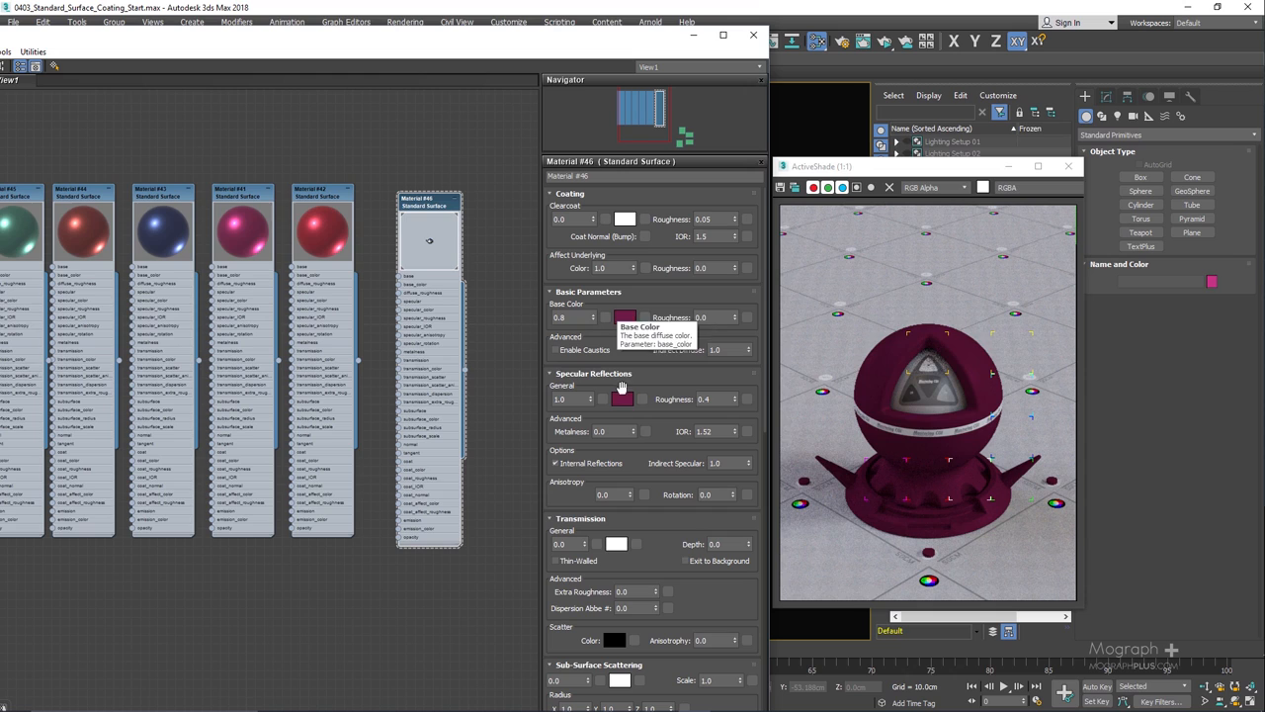
Raise Material #46's Clearcoat weight to 1.0 in the Coating rollout
{"action": "left_click", "coordinate": [624, 317]}
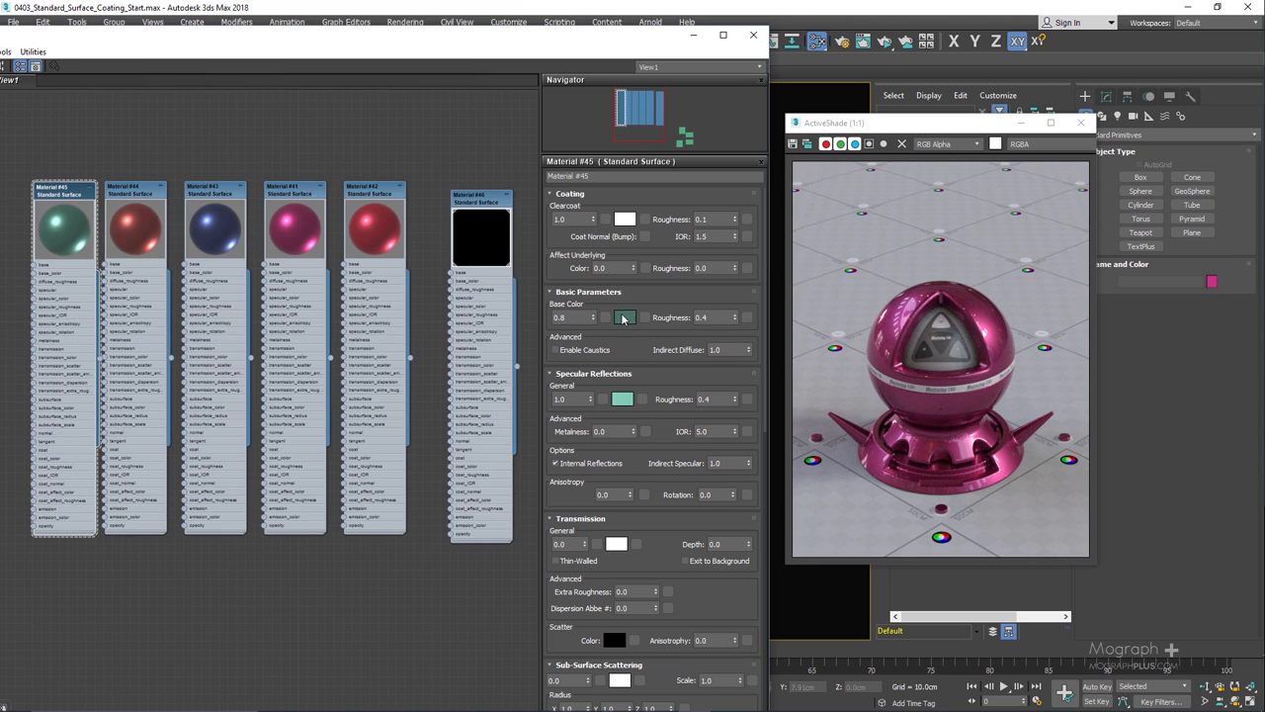
Switch Material #46's base colour to green in the Color Selector
{"action": "left_click", "coordinate": [480, 233]}
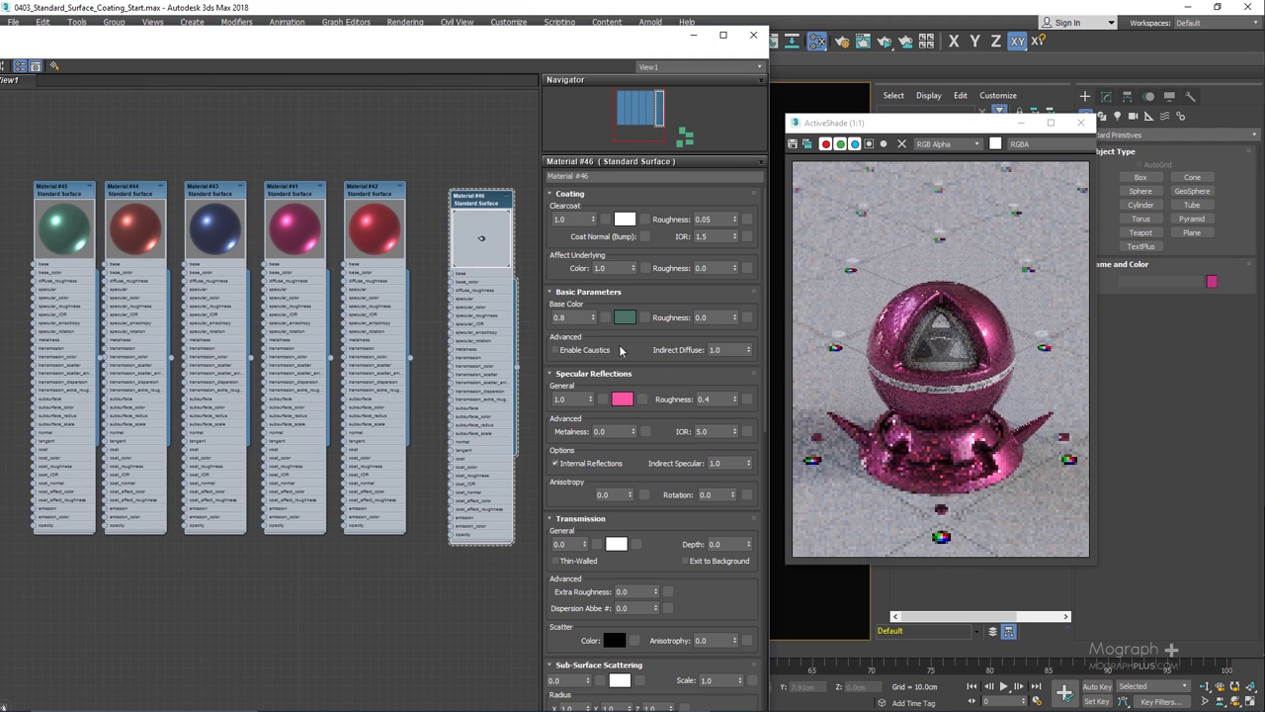
{"action": "right_click", "coordinate": [623, 399]}
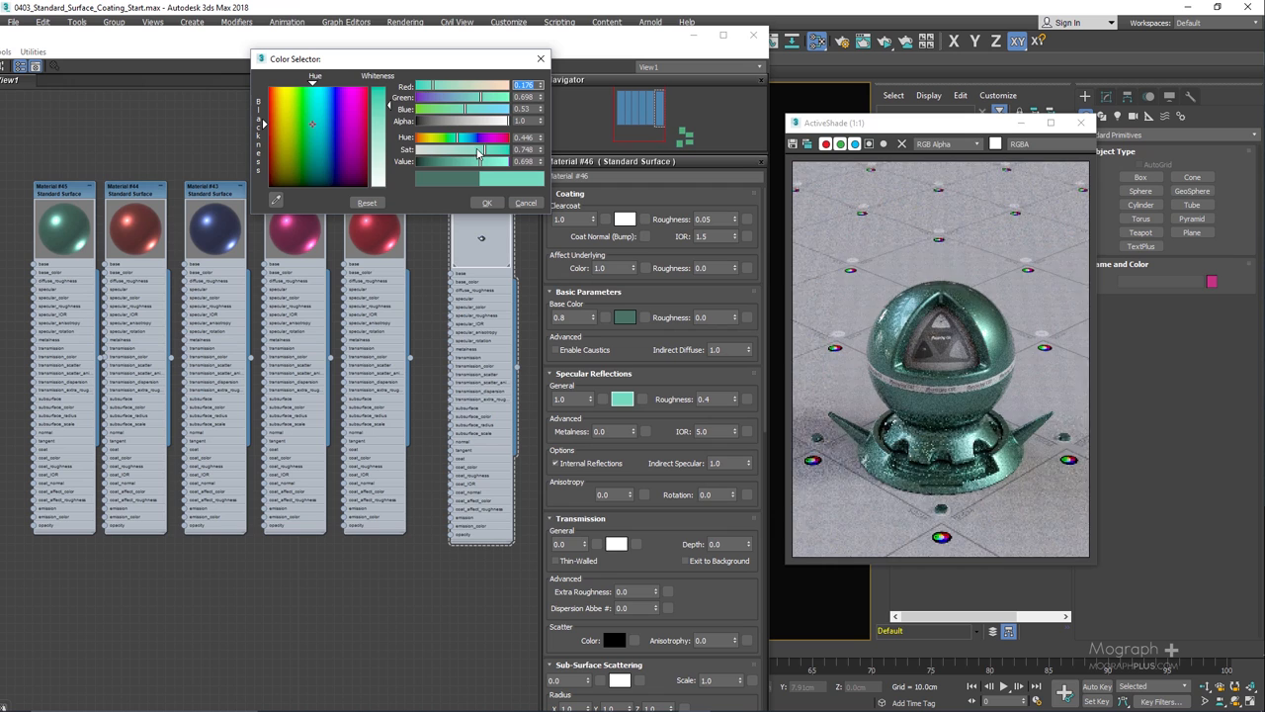
{"action": "left_click", "coordinate": [487, 202]}
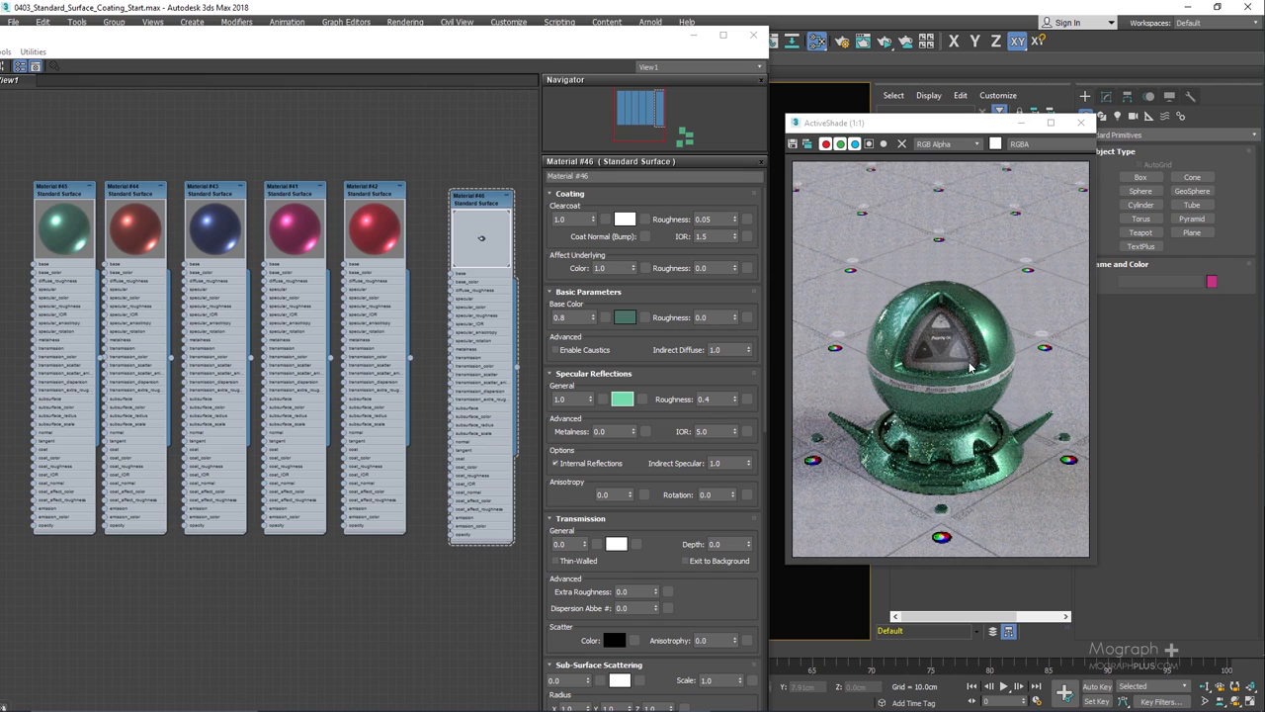